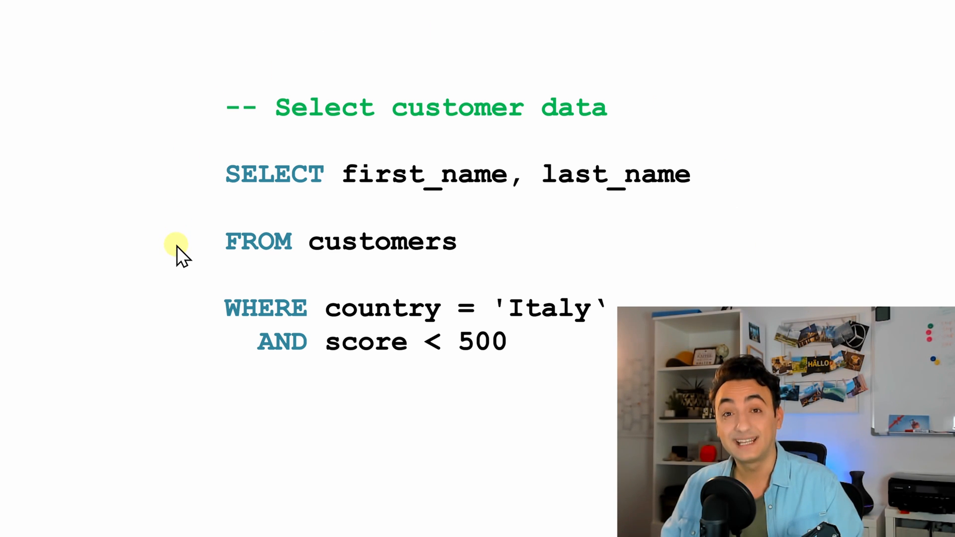
mouse_move(210, 274)
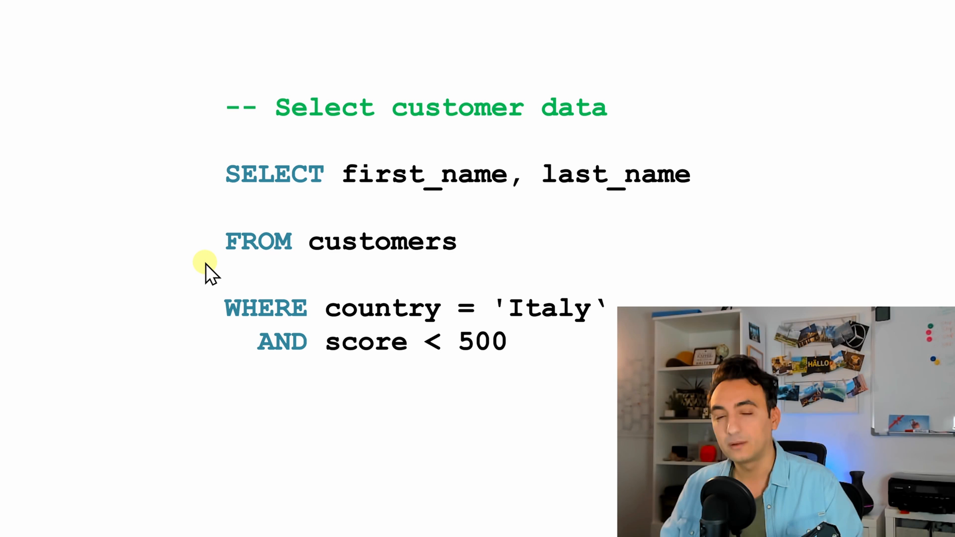
mouse_move(247, 146)
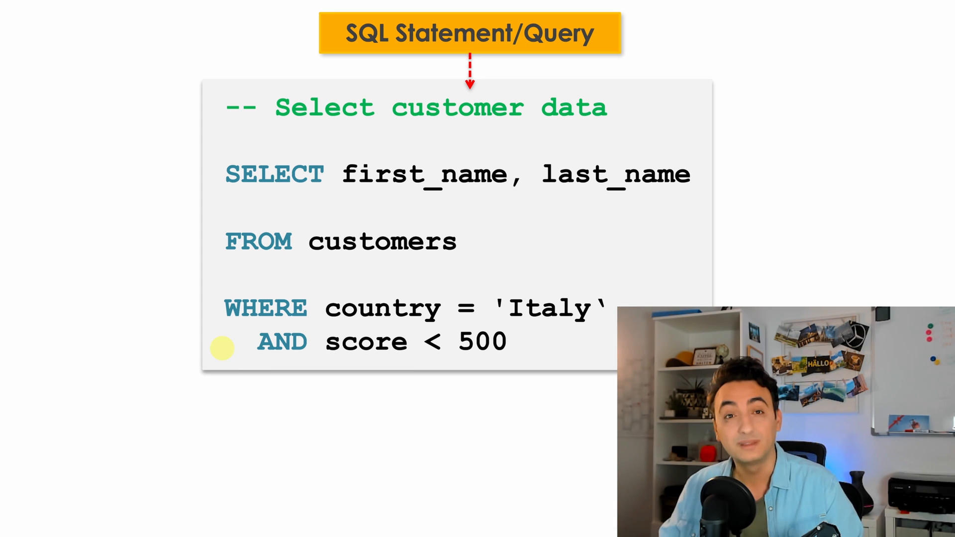
mouse_move(310, 167)
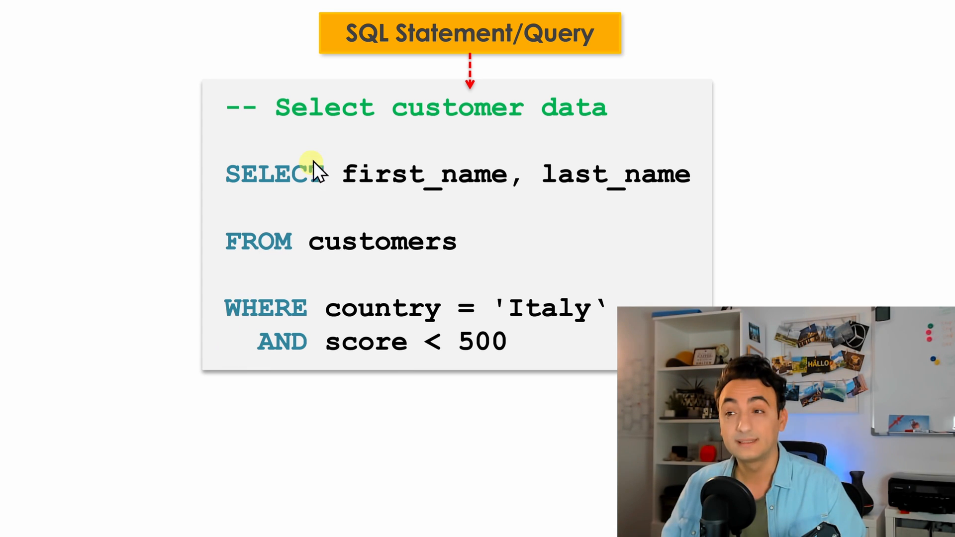
mouse_move(514, 85)
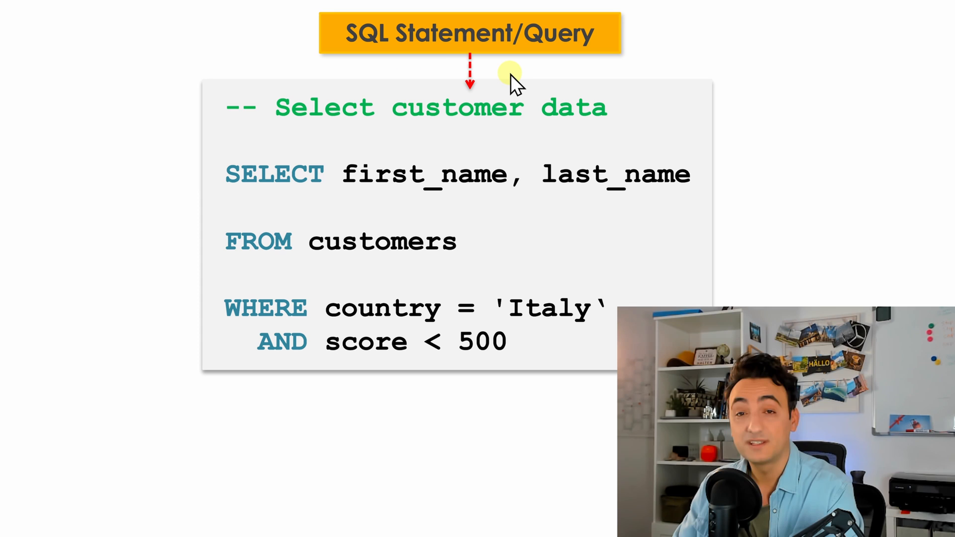
mouse_move(615, 256)
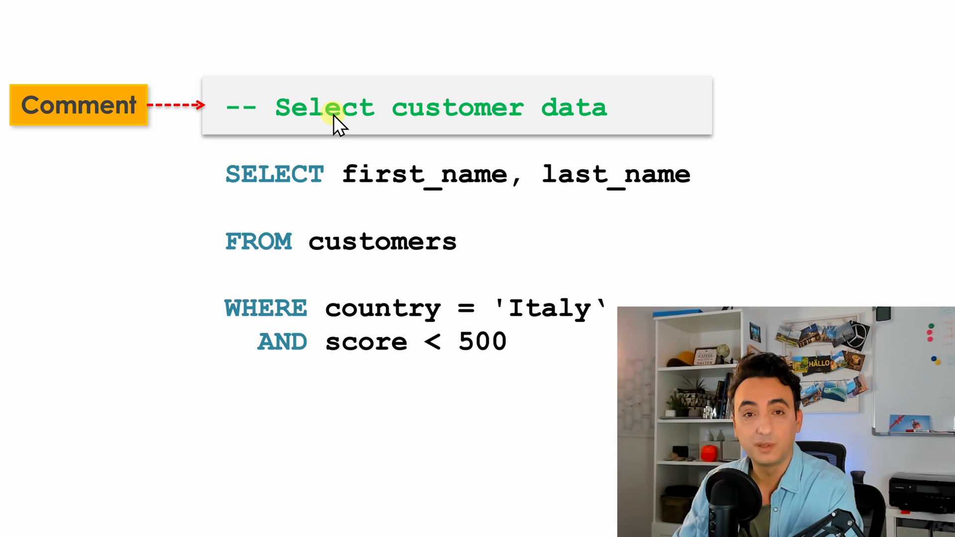
mouse_move(221, 73)
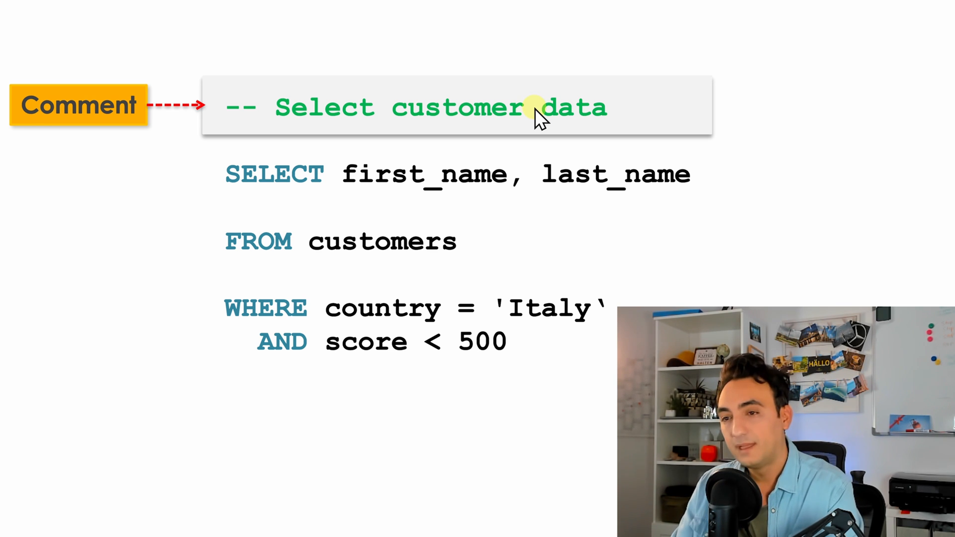
mouse_move(147, 122)
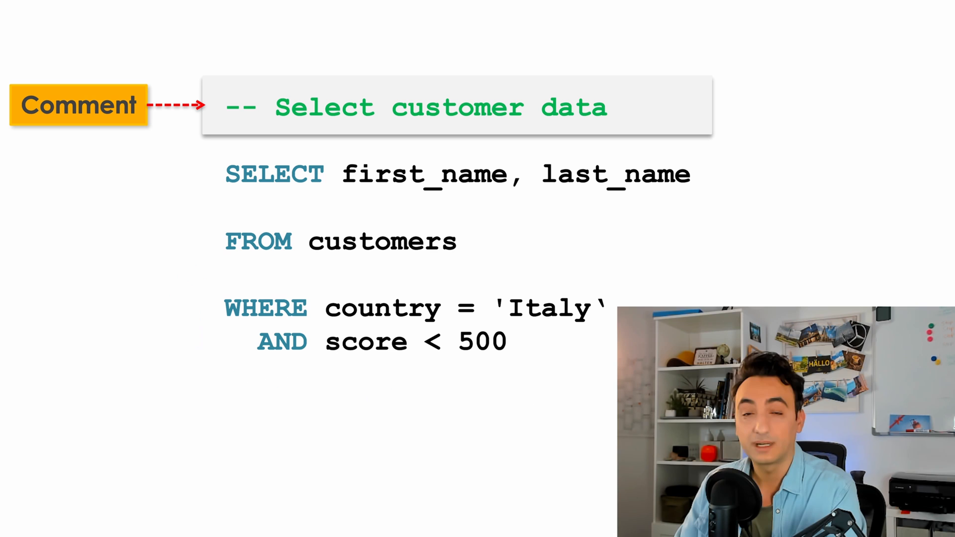
mouse_move(210, 274)
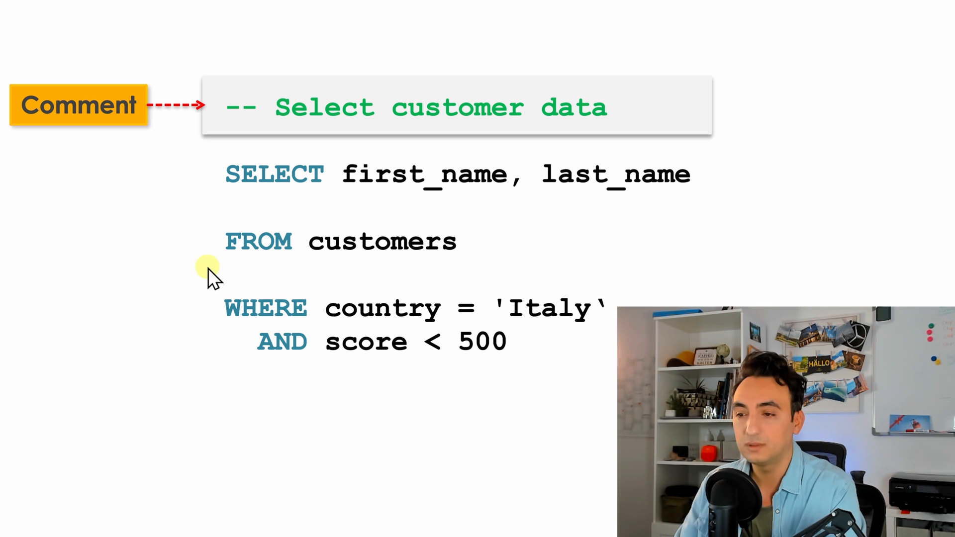
mouse_move(578, 350)
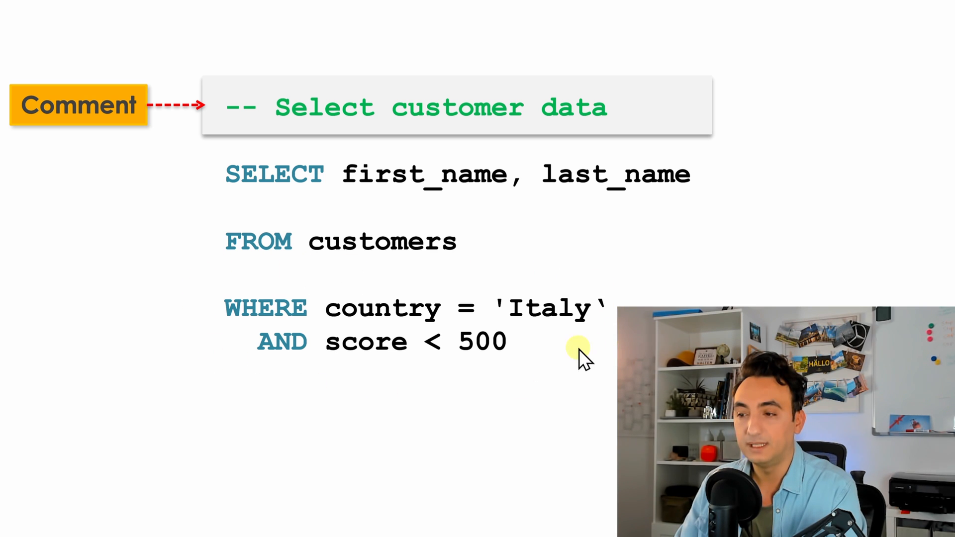
mouse_move(238, 341)
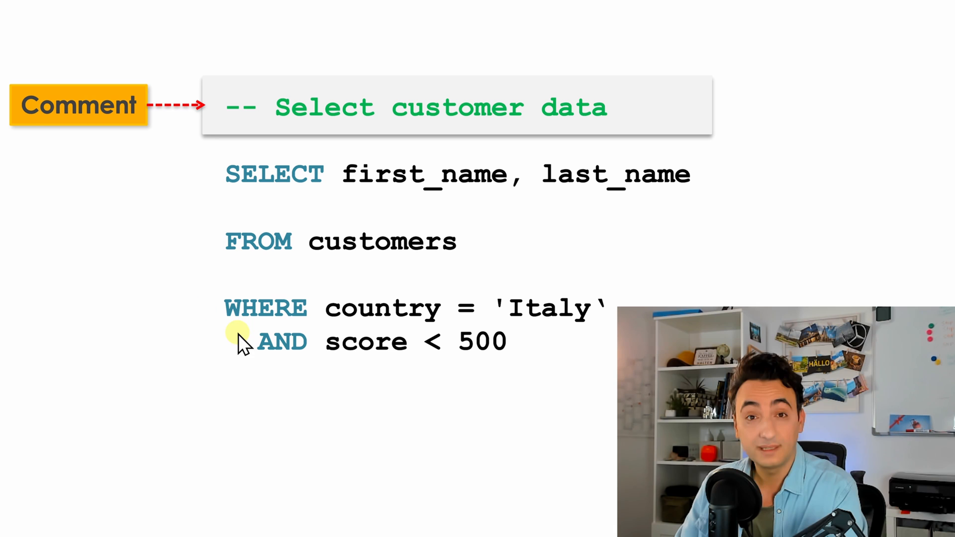
mouse_move(231, 308)
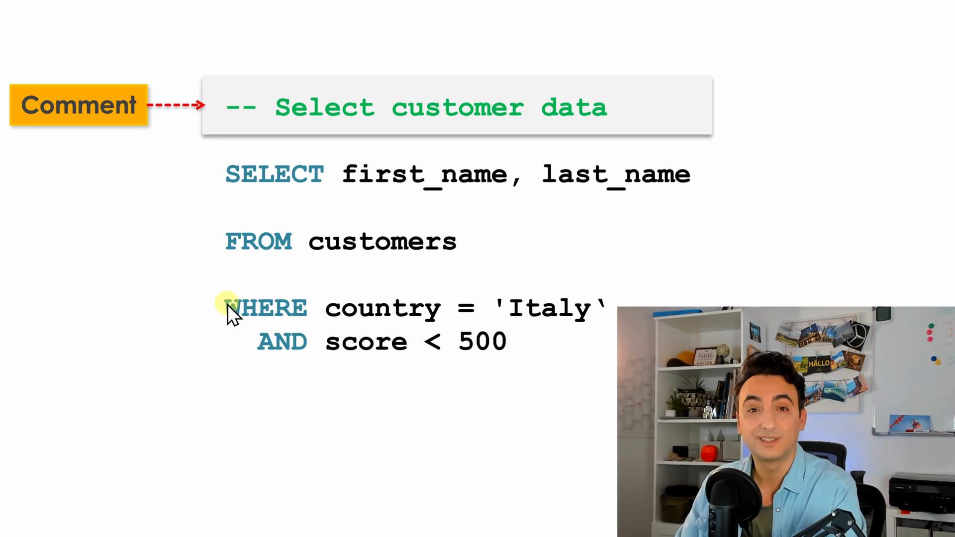